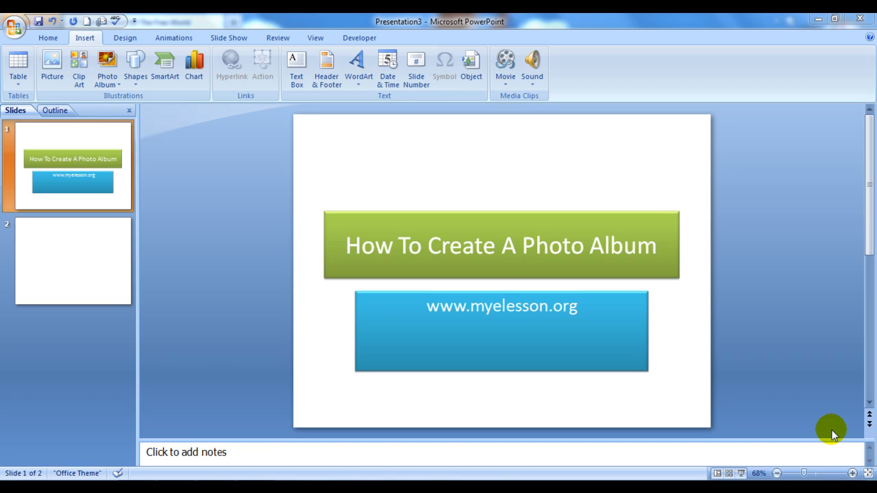
{"action": "mouse_move", "coordinate": [573, 357]}
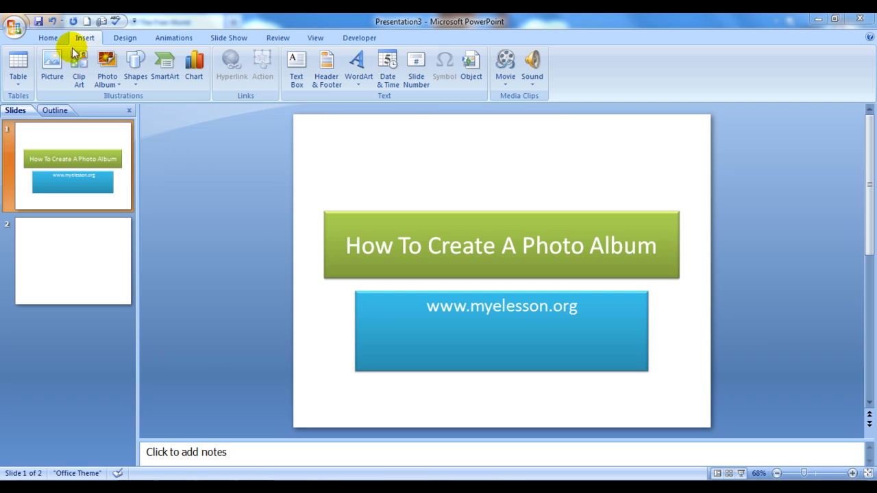
{"action": "mouse_move", "coordinate": [84, 39]}
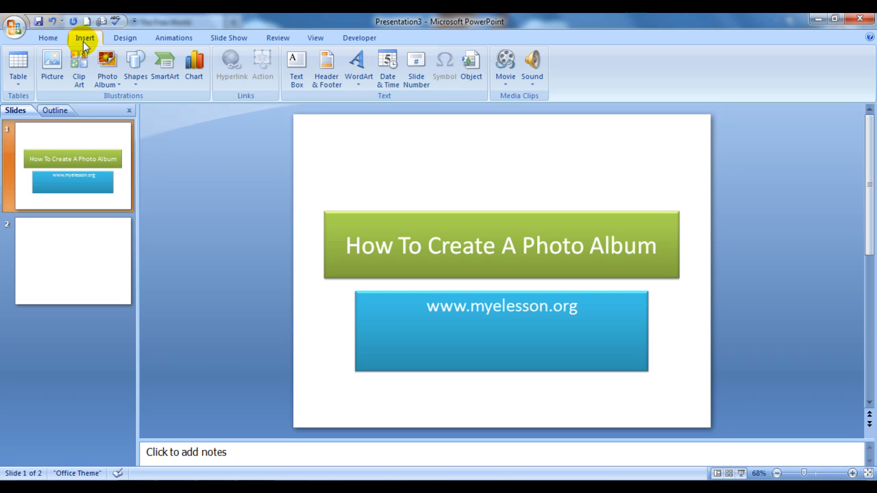
Show the Photo Album options from the Insert ribbon
{"action": "left_click", "coordinate": [107, 66]}
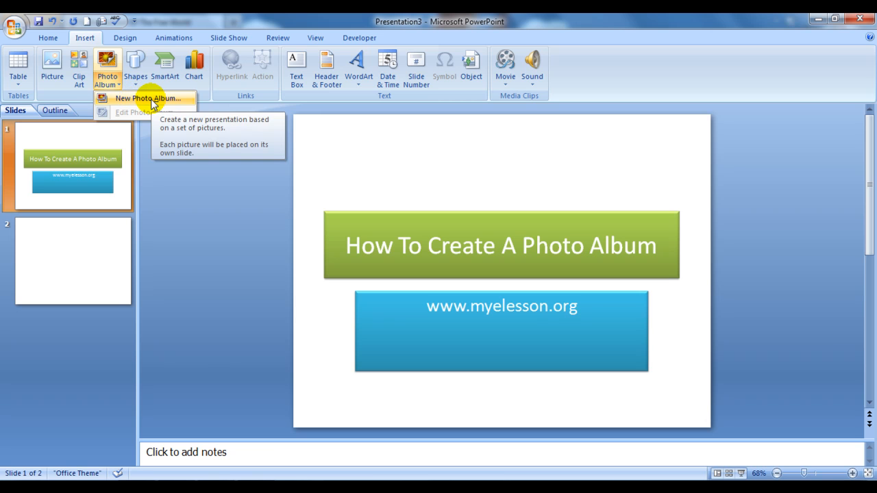
Start a New Photo Album, move its dialog left, and browse File/Disk for pictures
{"action": "left_click", "coordinate": [148, 99]}
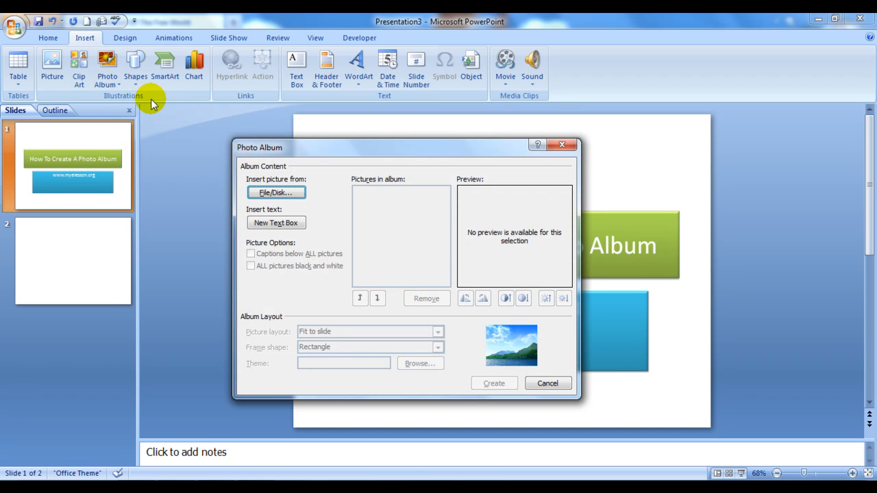
{"action": "mouse_move", "coordinate": [400, 170]}
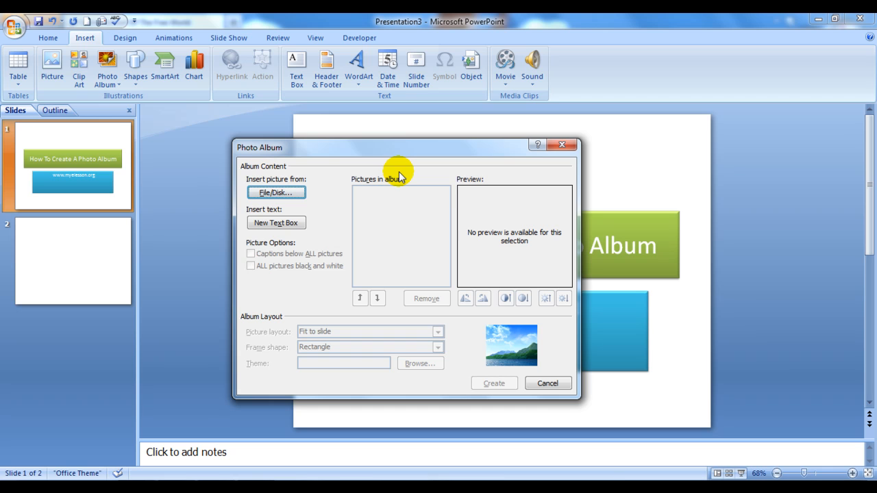
{"action": "left_click_drag", "start_coordinate": [398, 148], "coordinate": [190, 132]}
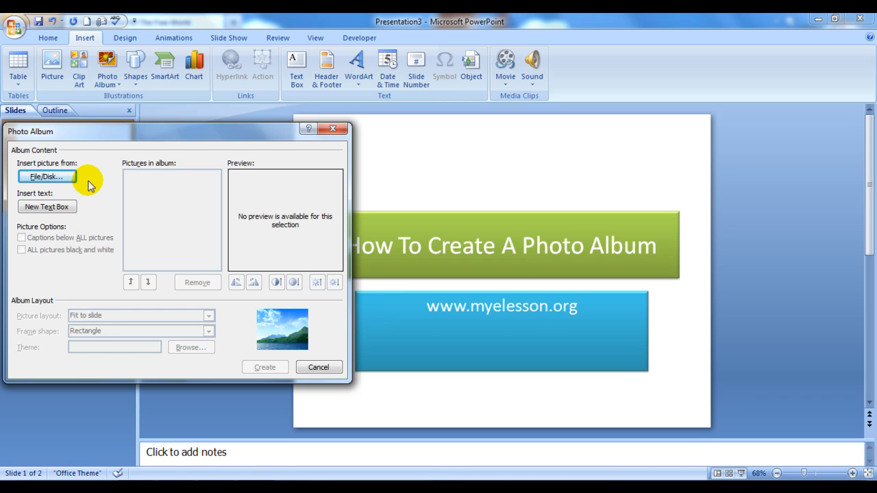
{"action": "mouse_move", "coordinate": [252, 337]}
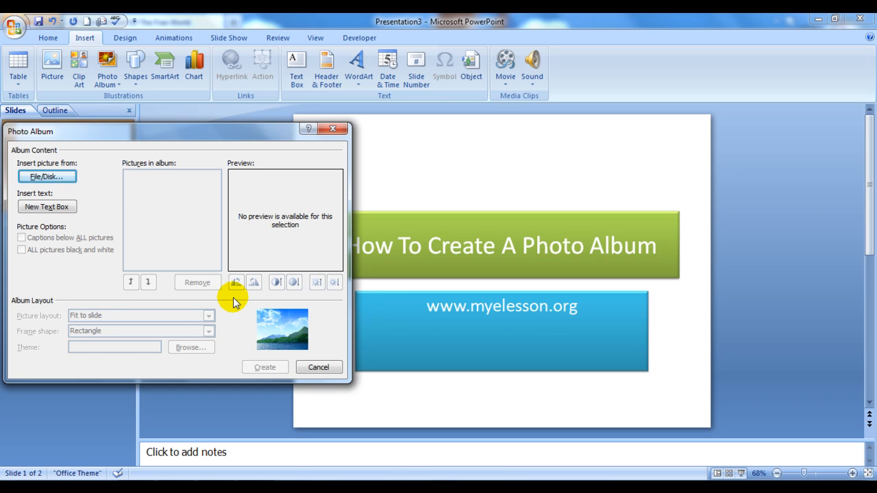
{"action": "left_click", "coordinate": [46, 175]}
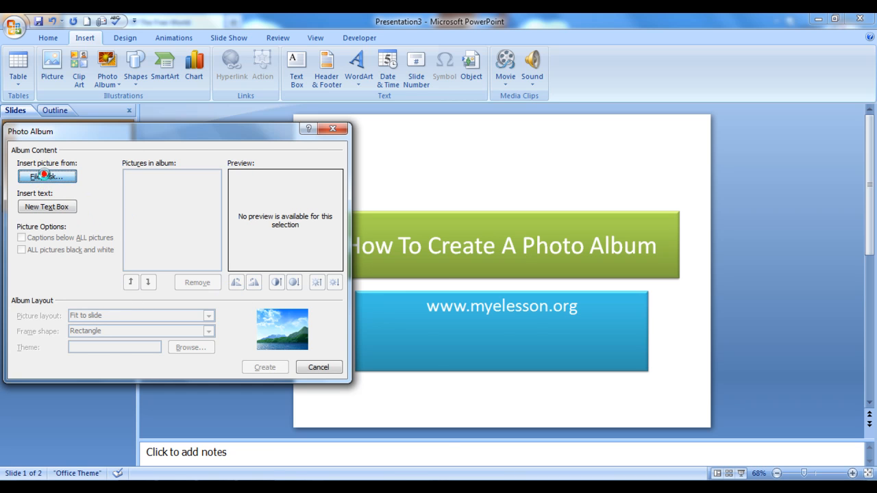
{"action": "left_click", "coordinate": [47, 176]}
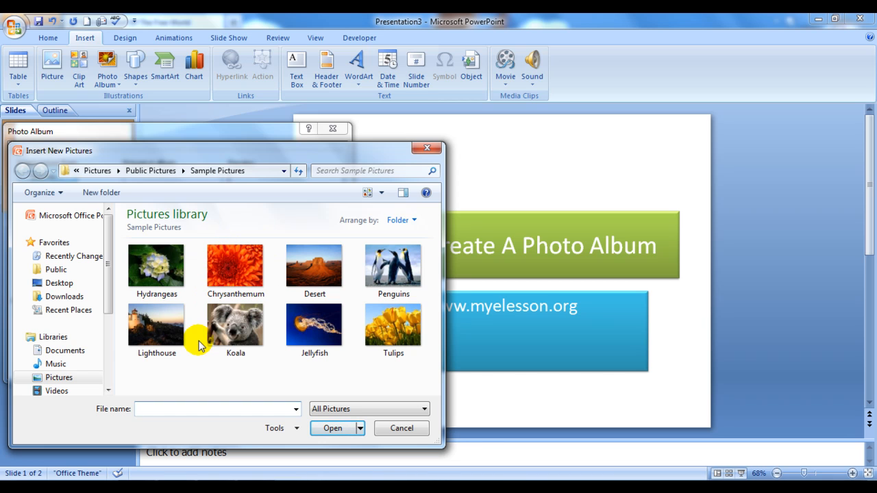
Navigate to the Sample Pictures library and select Hydrangeas as the selection start
{"action": "left_click", "coordinate": [217, 408]}
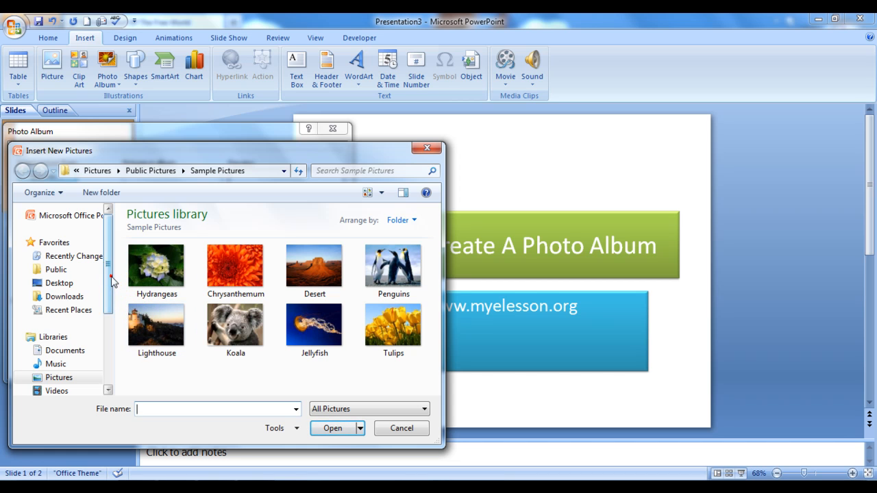
{"action": "scroll", "scroll_direction": "down", "scroll_amount": 3}
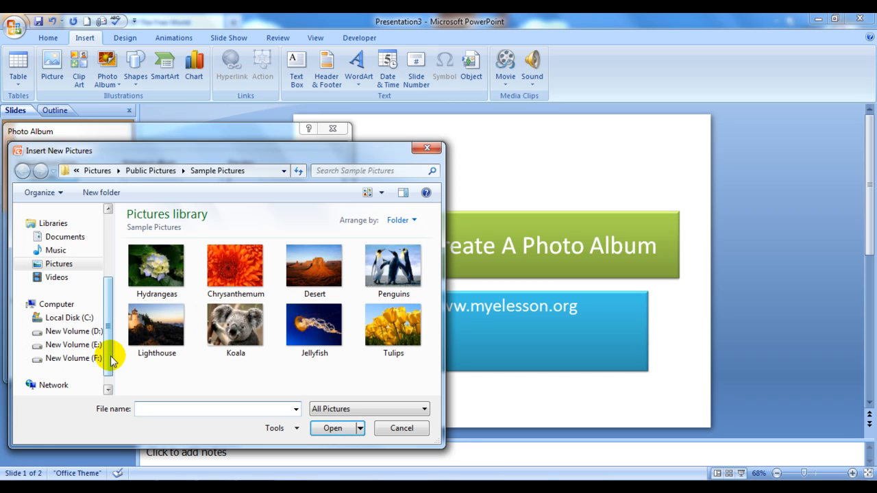
{"action": "left_click", "coordinate": [156, 266]}
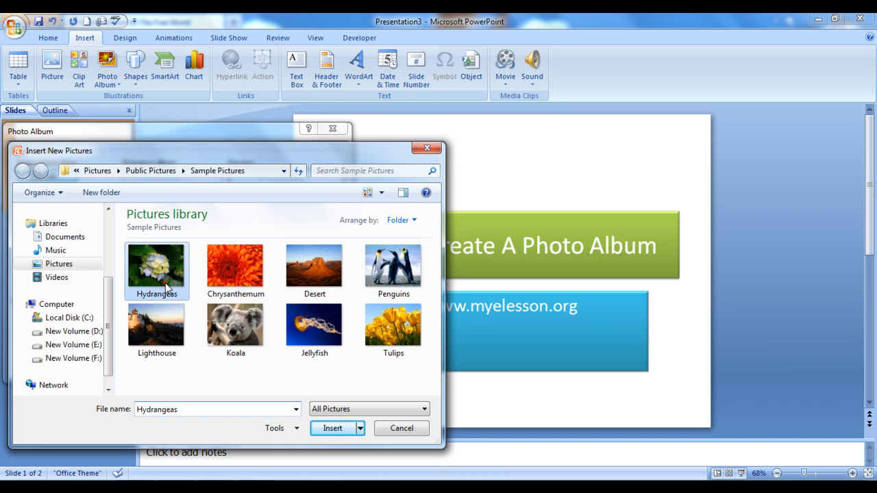
{"action": "left_click", "coordinate": [236, 267]}
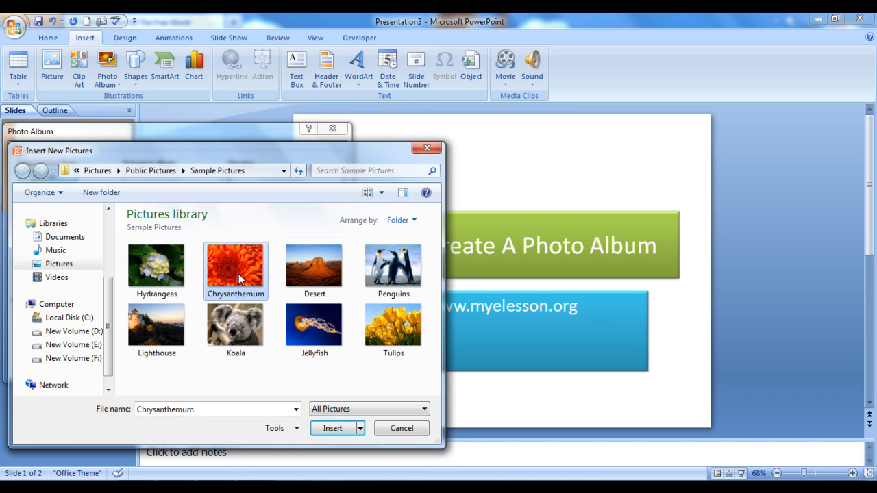
{"action": "left_click", "coordinate": [156, 267]}
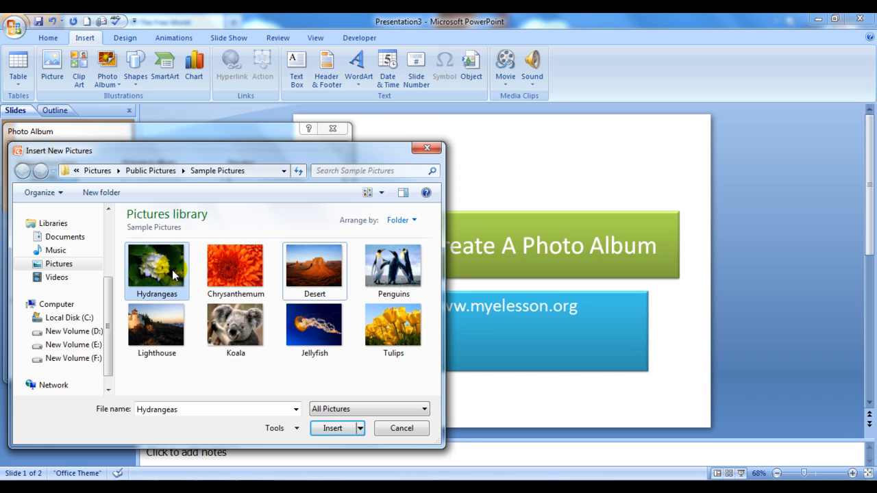
Shift-extend the selection through Koala to all eight pictures ending at Tulips
{"action": "left_click", "coordinate": [393, 266]}
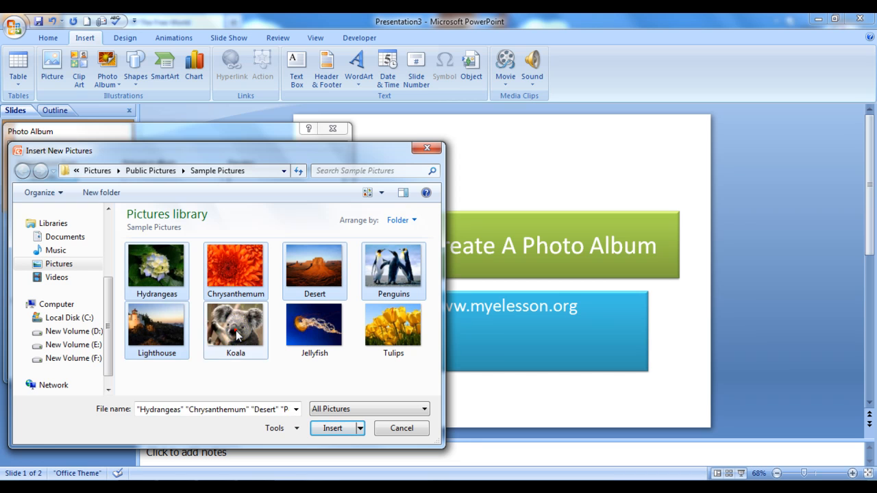
{"action": "left_click", "coordinate": [393, 329]}
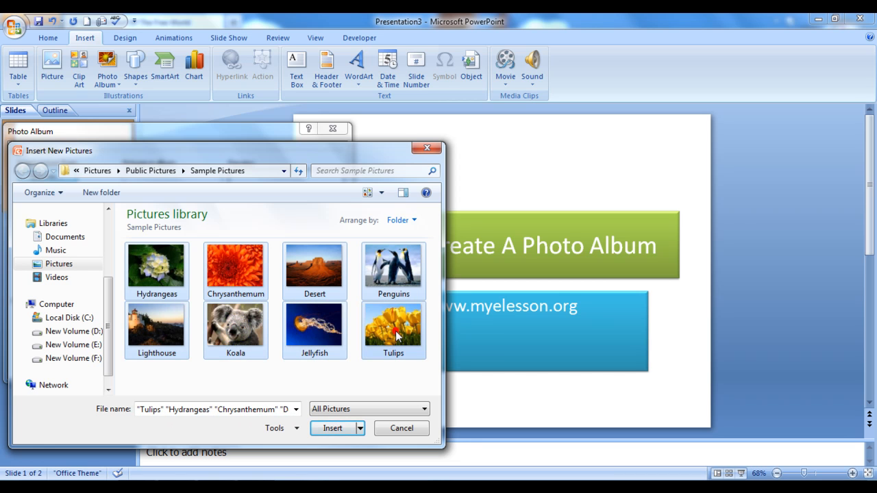
{"action": "mouse_move", "coordinate": [340, 459]}
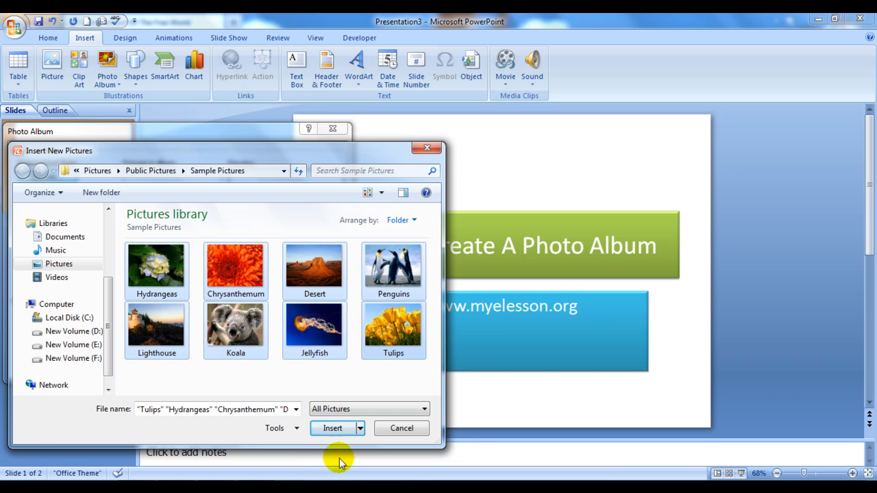
Insert the eight pictures into the album list and preview Hydrangeas, Lighthouse and Koala
{"action": "left_click", "coordinate": [331, 428]}
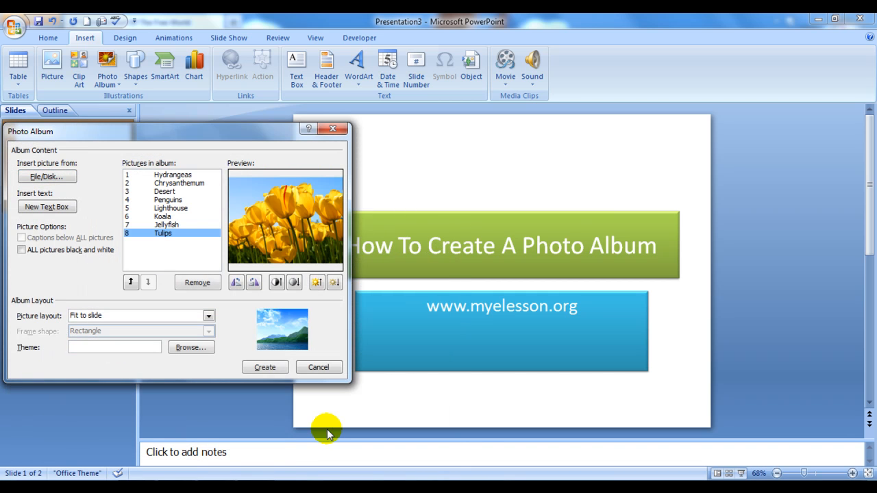
{"action": "mouse_move", "coordinate": [192, 231]}
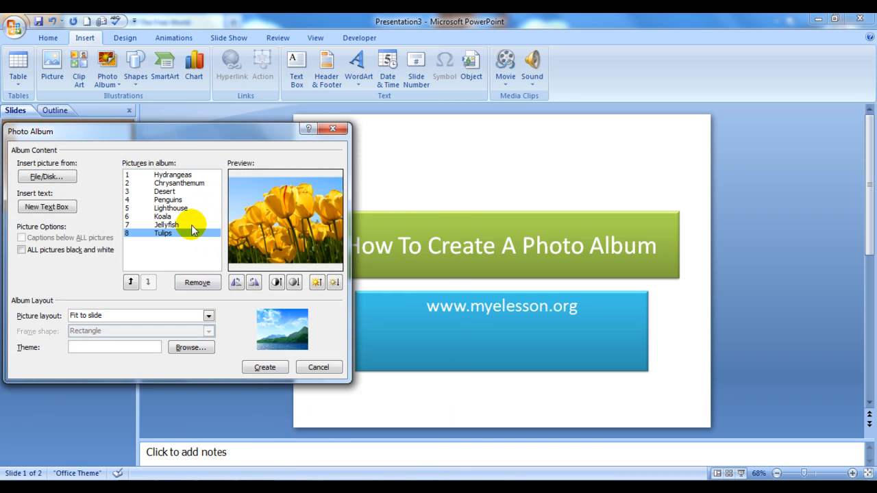
{"action": "left_click", "coordinate": [172, 176]}
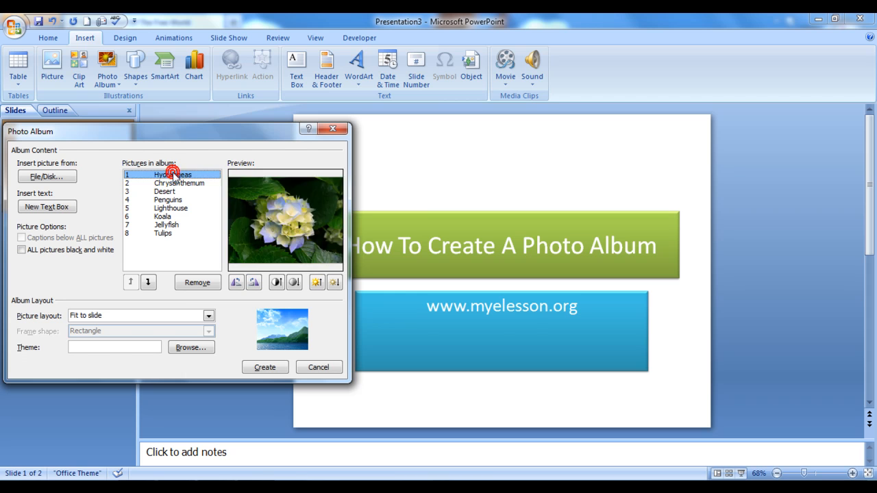
{"action": "left_click", "coordinate": [170, 208]}
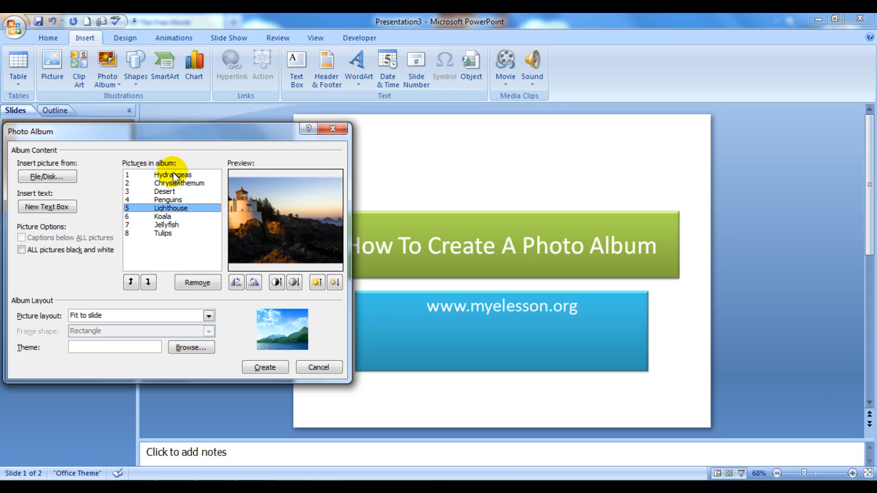
{"action": "left_click", "coordinate": [163, 216]}
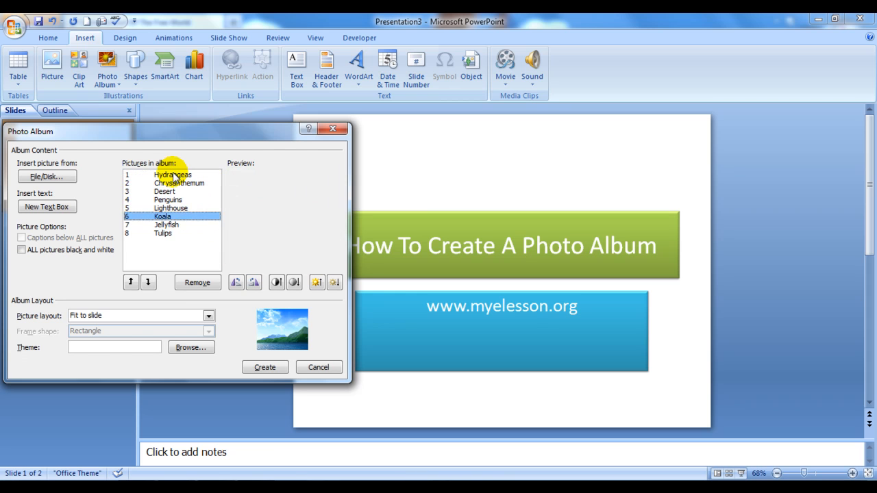
{"action": "left_click", "coordinate": [173, 173]}
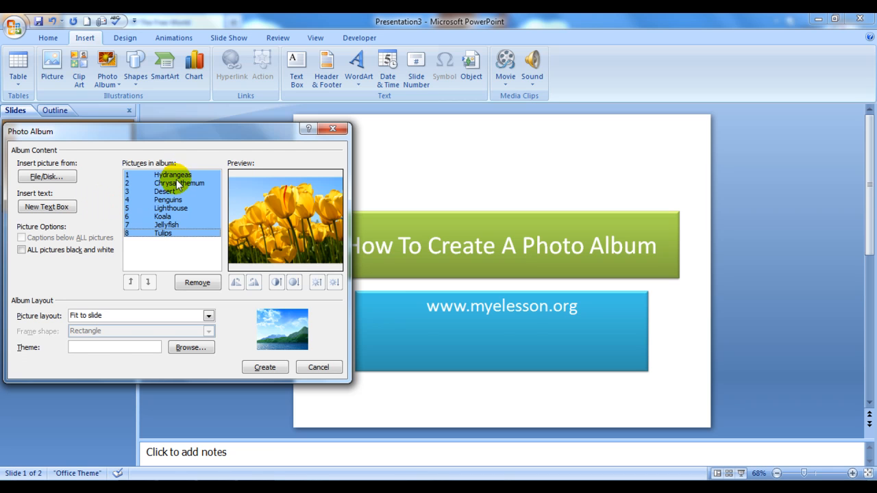
{"action": "left_click", "coordinate": [172, 174]}
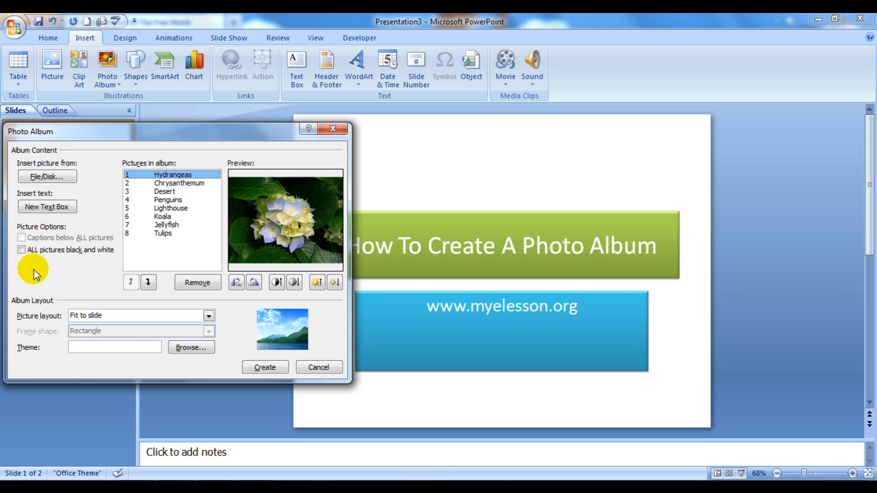
{"action": "mouse_move", "coordinate": [122, 222]}
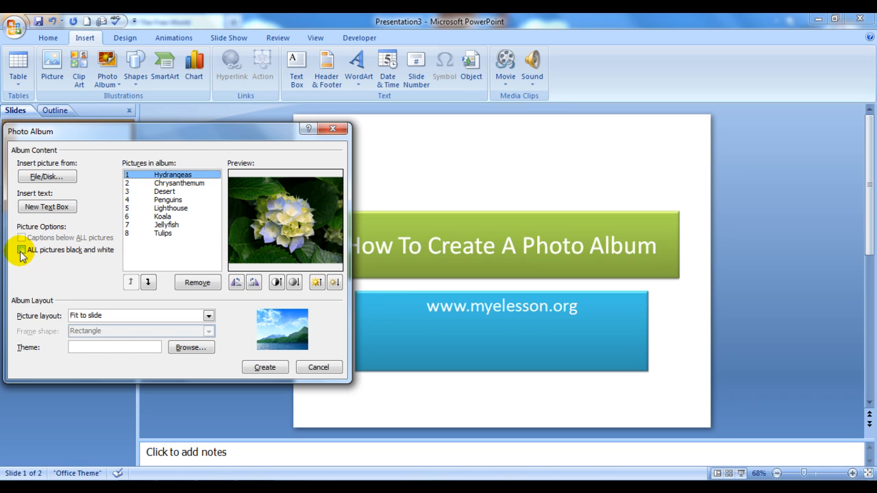
{"action": "left_click", "coordinate": [22, 249]}
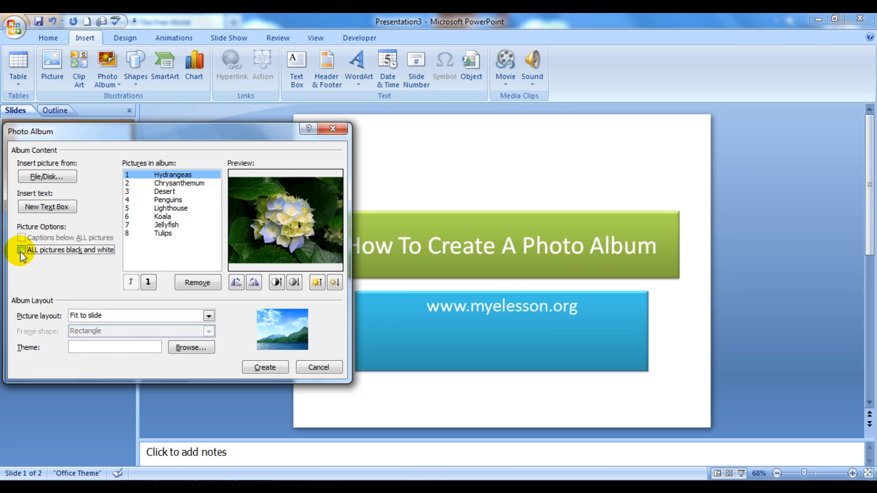
{"action": "left_click", "coordinate": [22, 249]}
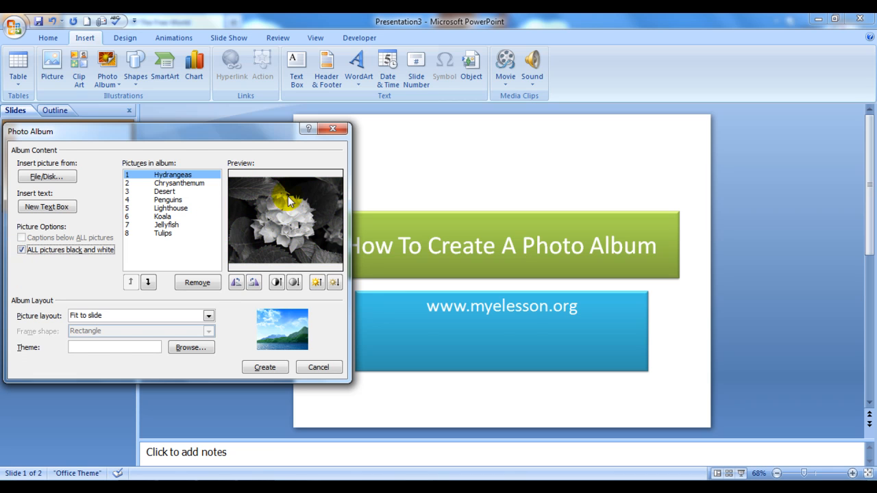
{"action": "left_click", "coordinate": [22, 249]}
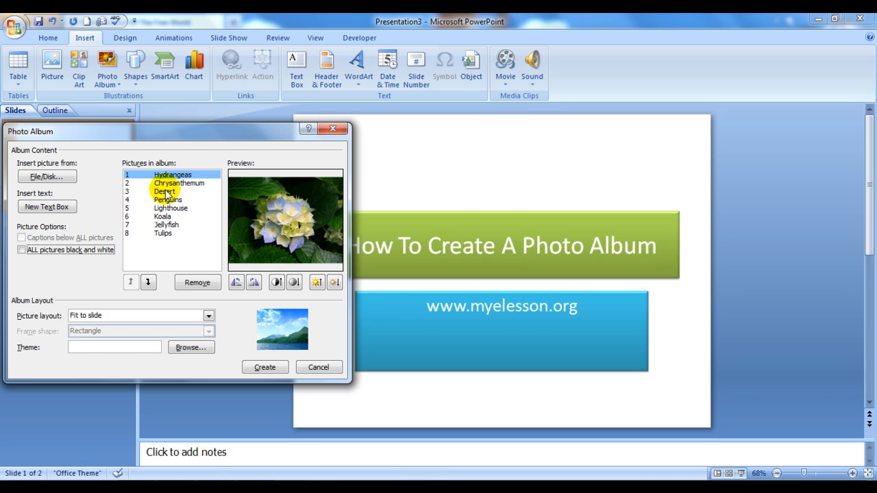
{"action": "left_click", "coordinate": [172, 175]}
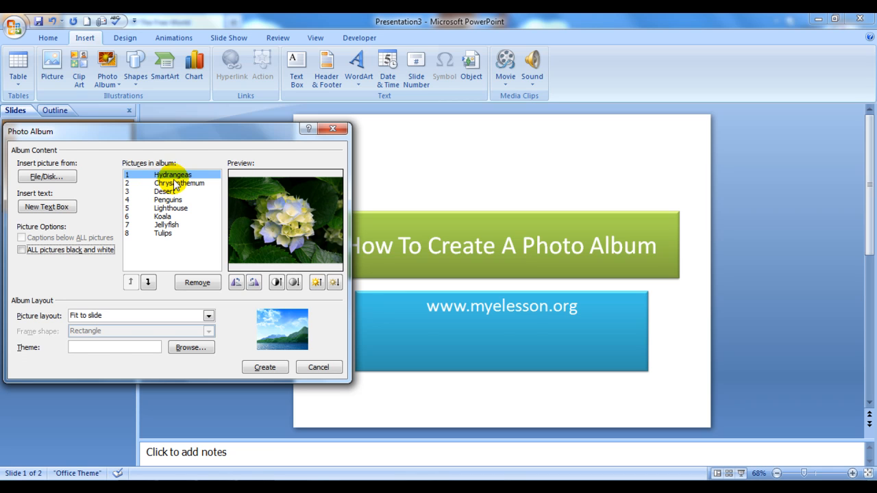
Move Desert to the top of the album and move Tulips up to fourth place
{"action": "left_click", "coordinate": [165, 192]}
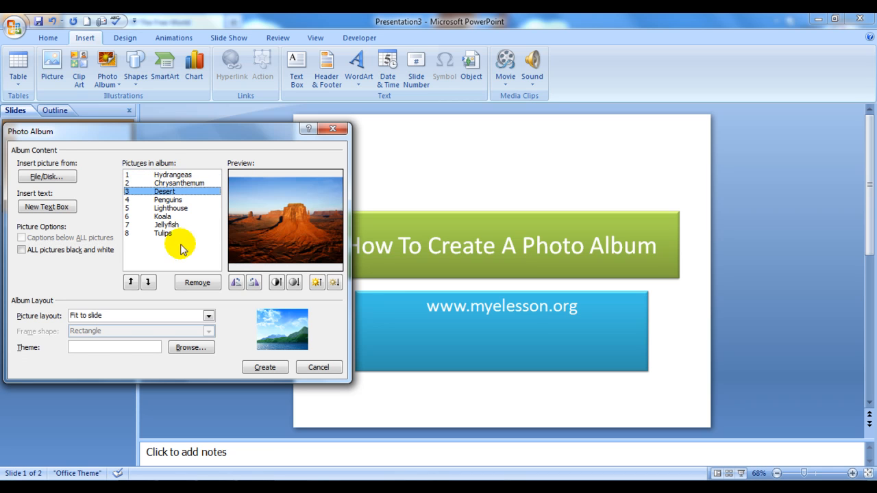
{"action": "left_click", "coordinate": [130, 282]}
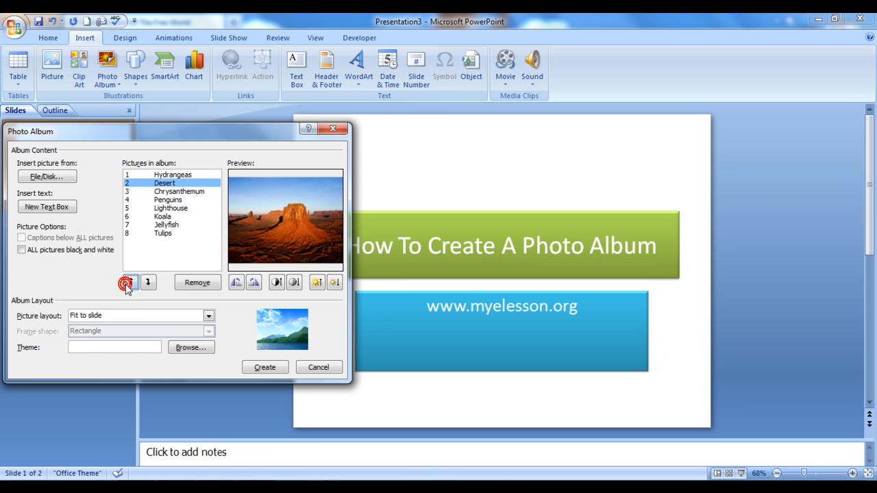
{"action": "left_click", "coordinate": [130, 282]}
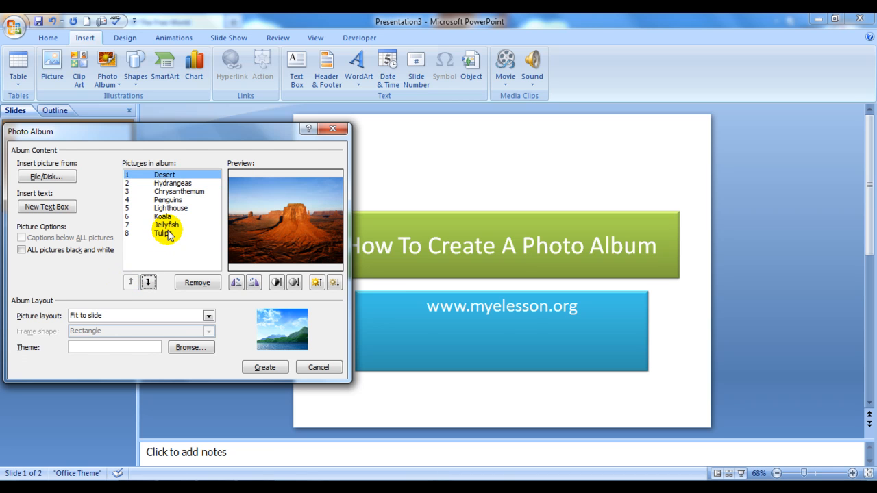
{"action": "left_click", "coordinate": [131, 282]}
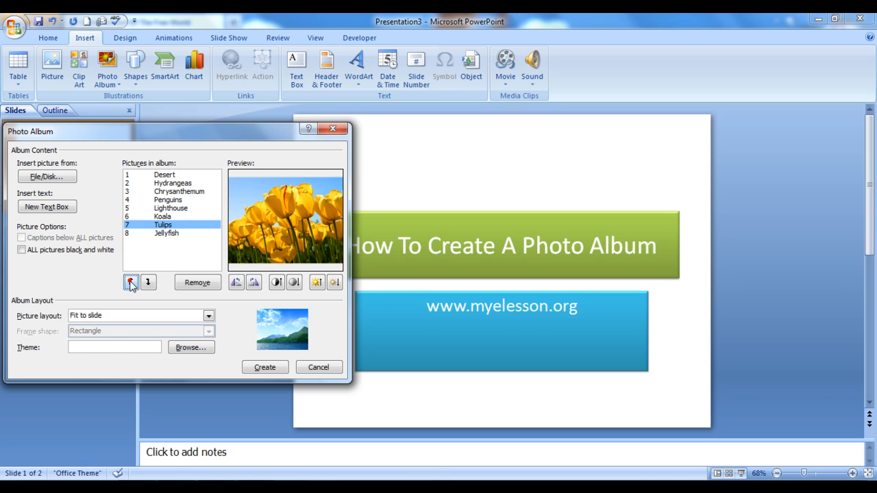
{"action": "left_click", "coordinate": [130, 283]}
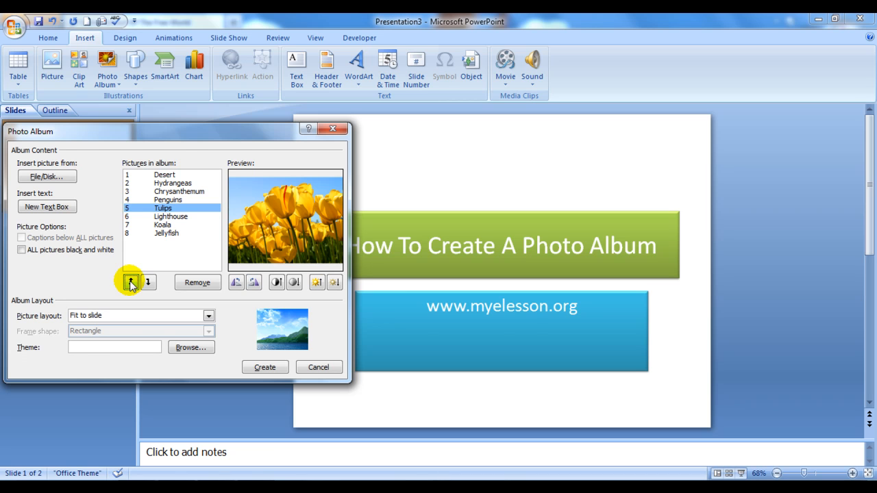
Remove Desert from the album, leaving seven pictures, and brighten Hydrangeas
{"action": "left_click", "coordinate": [164, 175]}
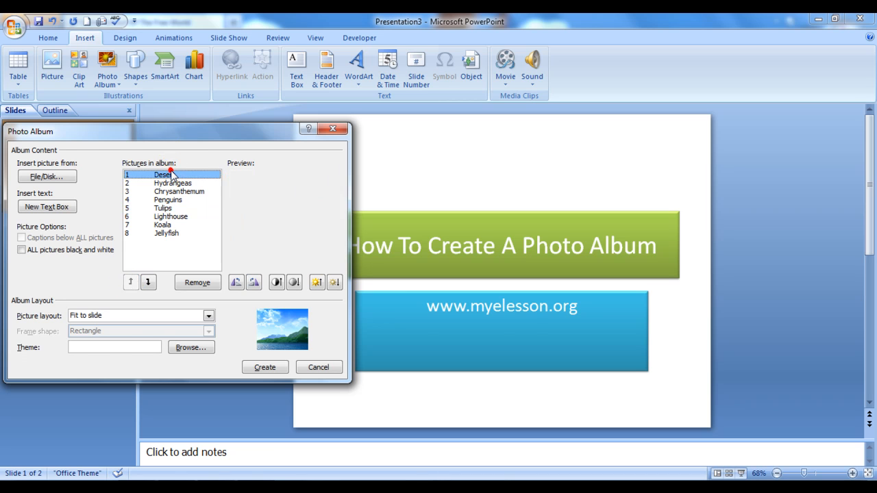
{"action": "left_click", "coordinate": [197, 283]}
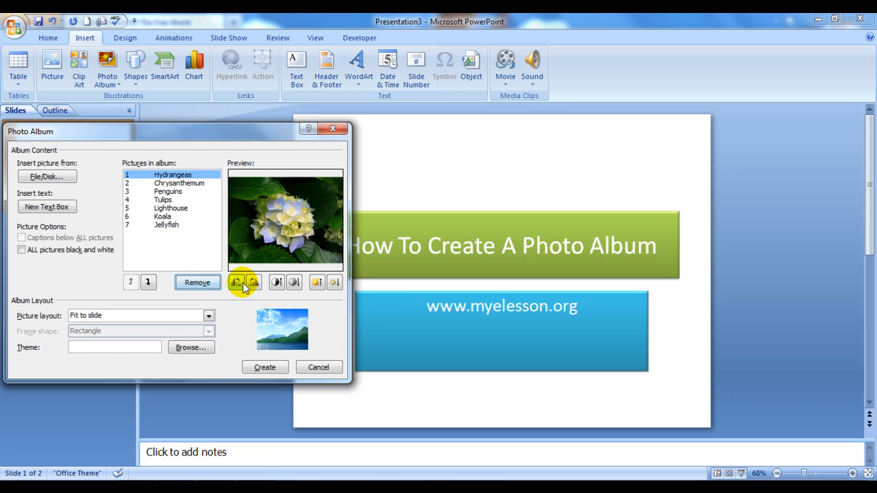
{"action": "left_click", "coordinate": [252, 283]}
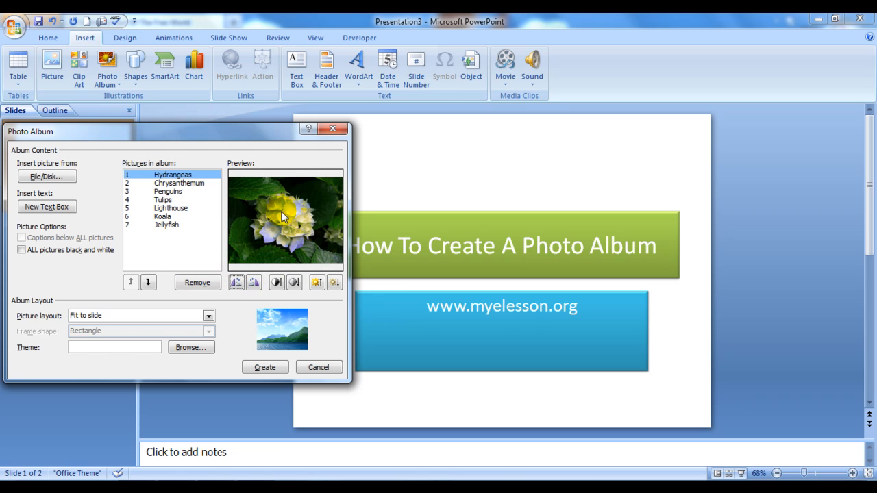
{"action": "mouse_move", "coordinate": [296, 252]}
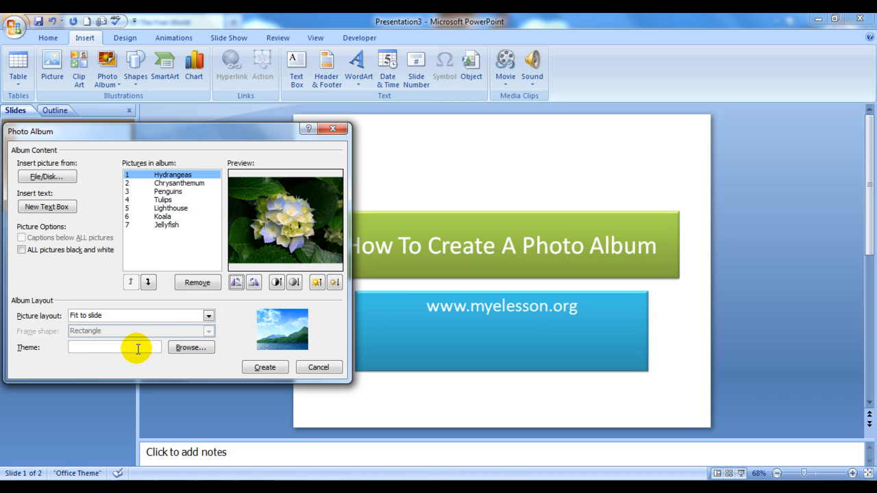
{"action": "mouse_move", "coordinate": [263, 254]}
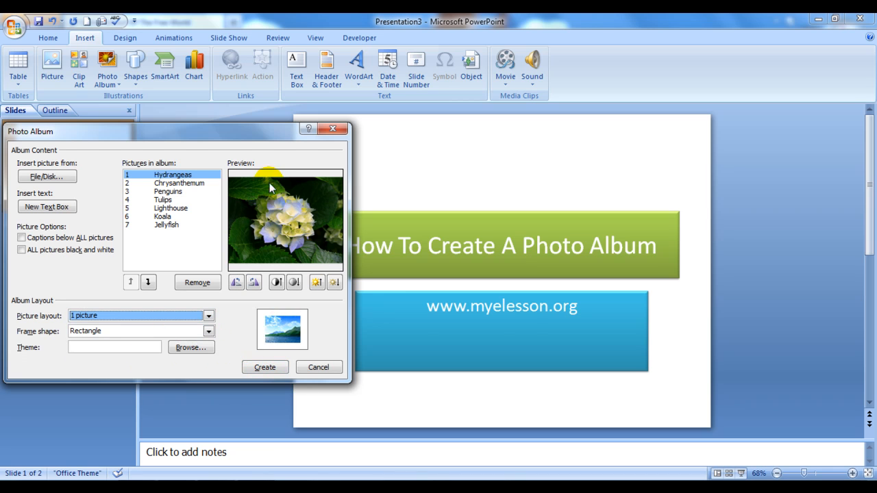
{"action": "mouse_move", "coordinate": [287, 354]}
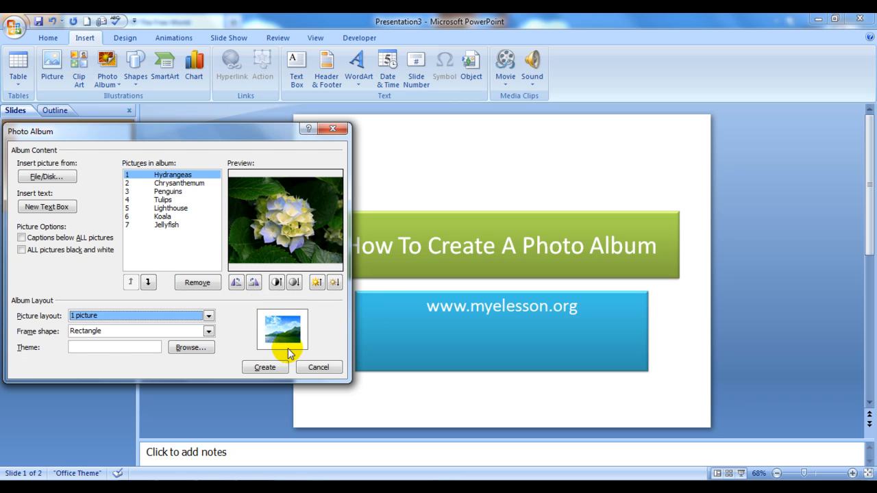
Try the 2-picture, 4-picture and titled picture layouts in the Picture layout list
{"action": "left_click", "coordinate": [208, 315]}
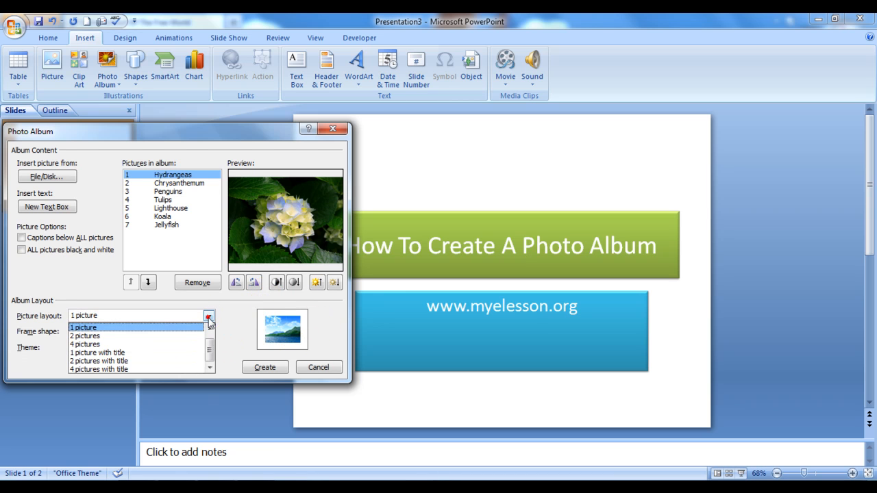
{"action": "left_click", "coordinate": [85, 336]}
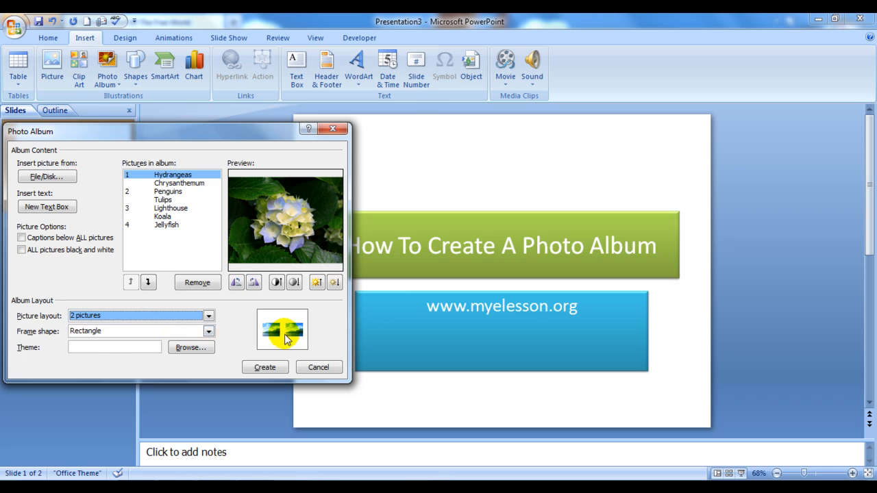
{"action": "left_click", "coordinate": [208, 315]}
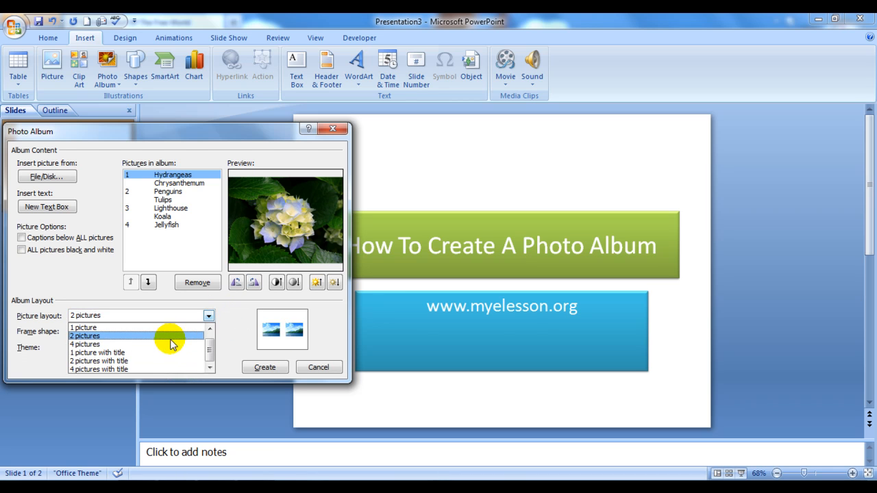
{"action": "left_click", "coordinate": [85, 344]}
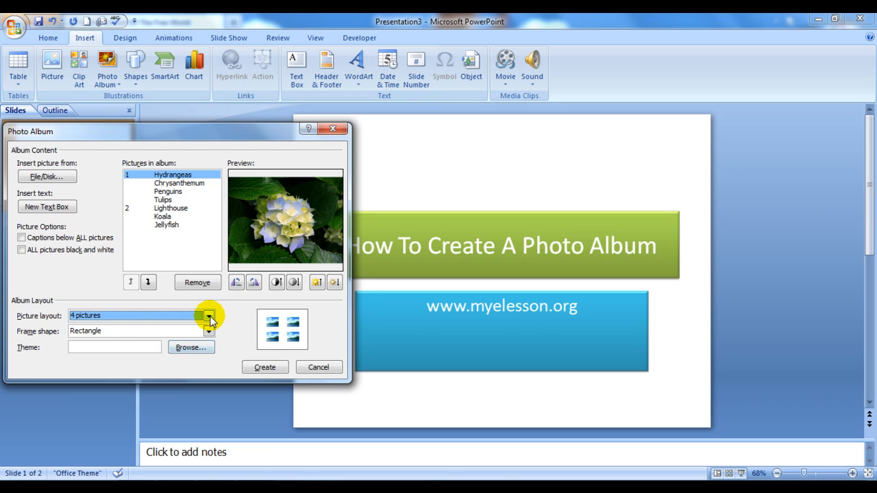
{"action": "left_click", "coordinate": [208, 315]}
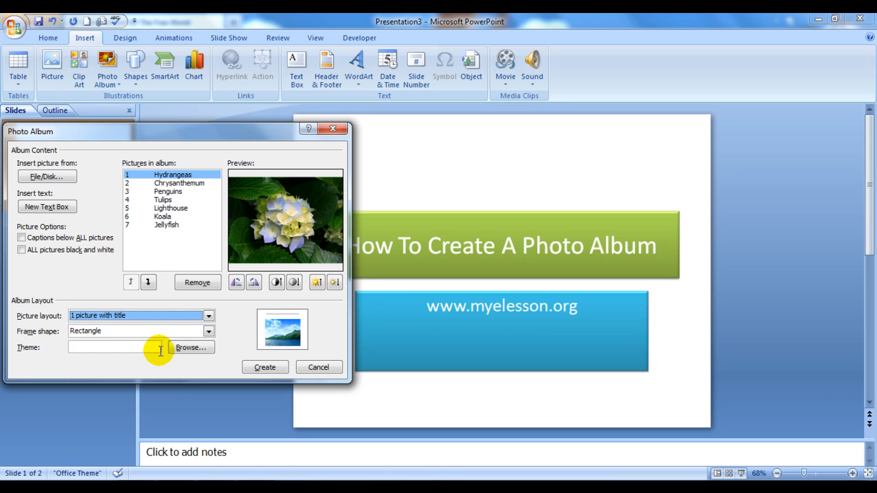
{"action": "left_click", "coordinate": [209, 315]}
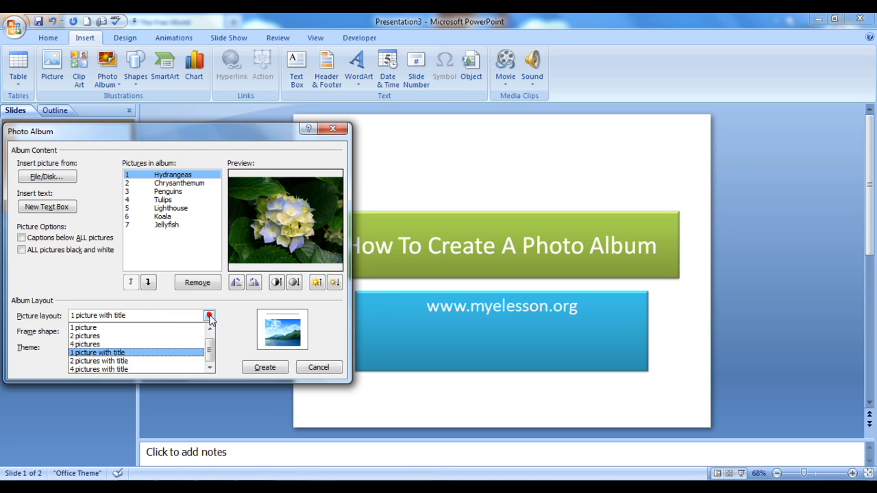
{"action": "left_click", "coordinate": [98, 361]}
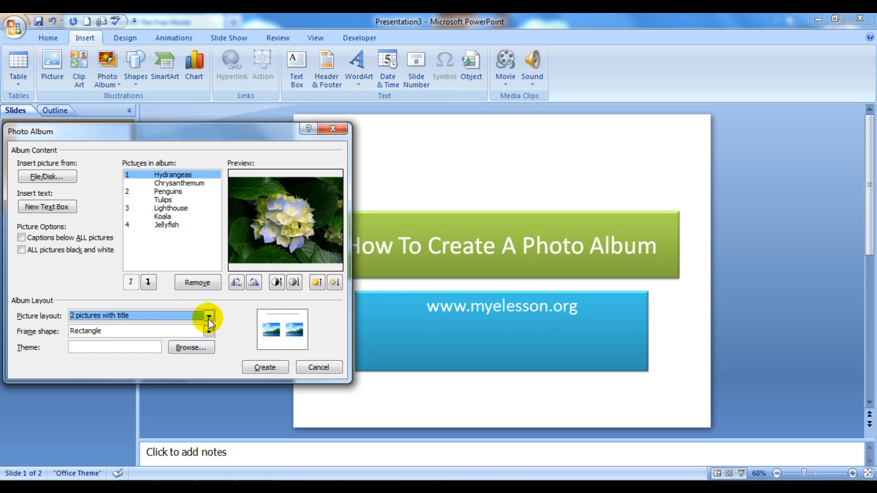
{"action": "left_click", "coordinate": [210, 315]}
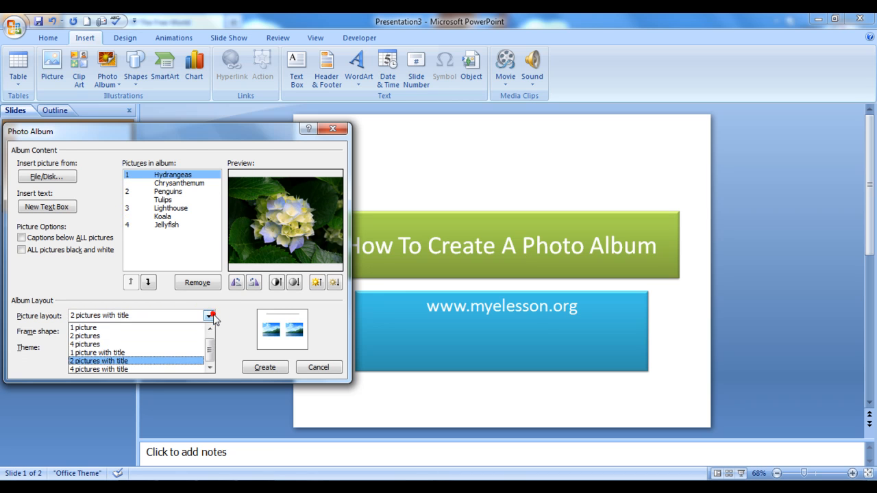
{"action": "left_click", "coordinate": [98, 368]}
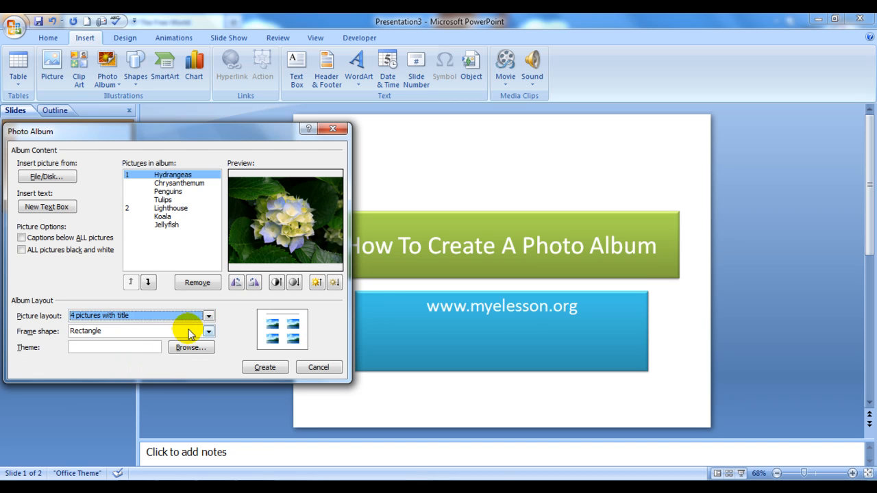
Settle the picture layout on 1 picture per slide with a rounded rectangle frame
{"action": "left_click", "coordinate": [208, 315]}
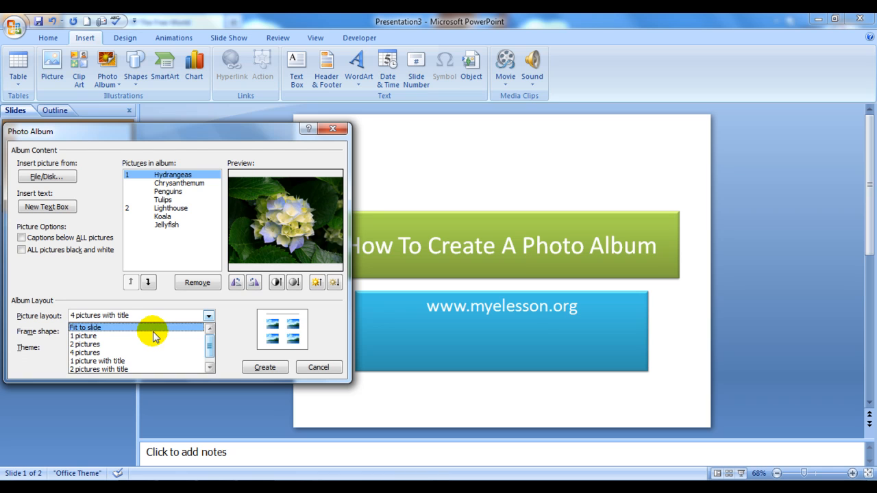
{"action": "left_click", "coordinate": [85, 326]}
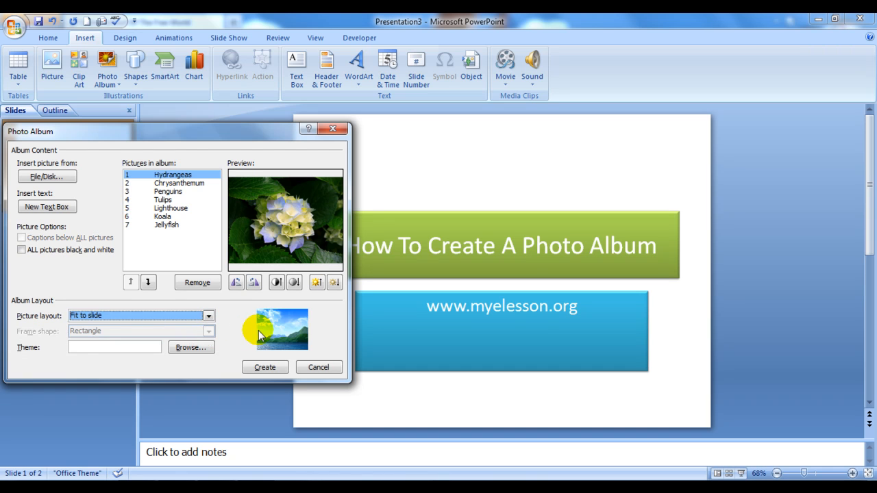
{"action": "left_click", "coordinate": [208, 315]}
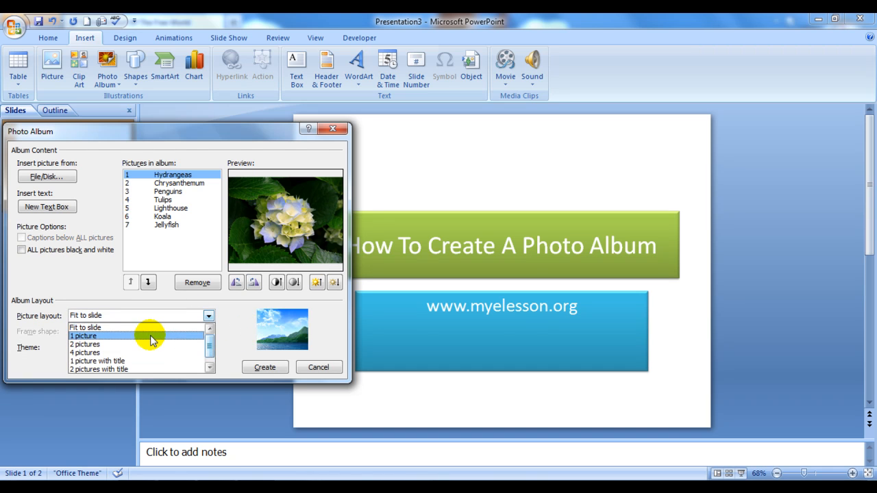
{"action": "left_click", "coordinate": [84, 336]}
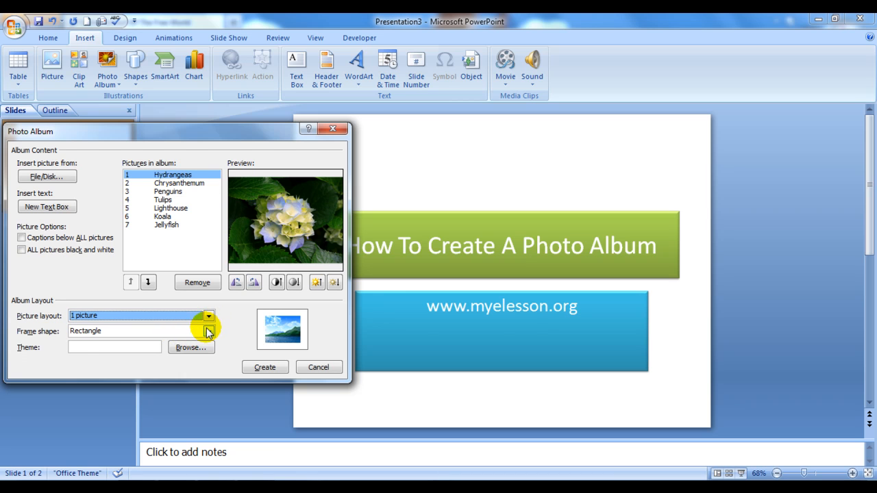
{"action": "left_click", "coordinate": [209, 330]}
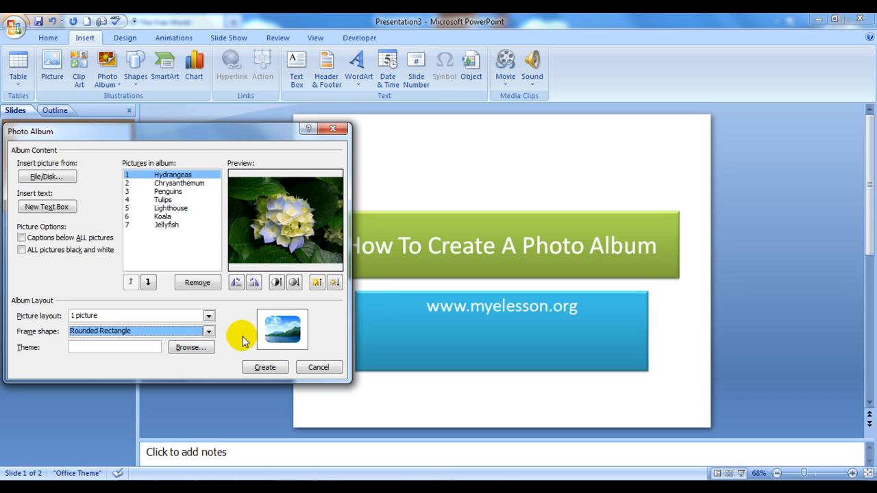
Try black simple and another frame shape, then set Picture layout to Fit to slide
{"action": "left_click", "coordinate": [208, 330]}
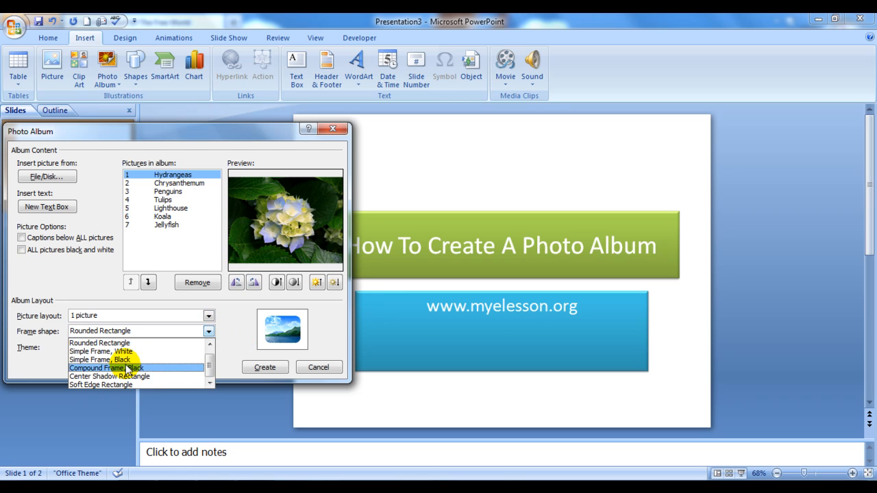
{"action": "left_click", "coordinate": [99, 359]}
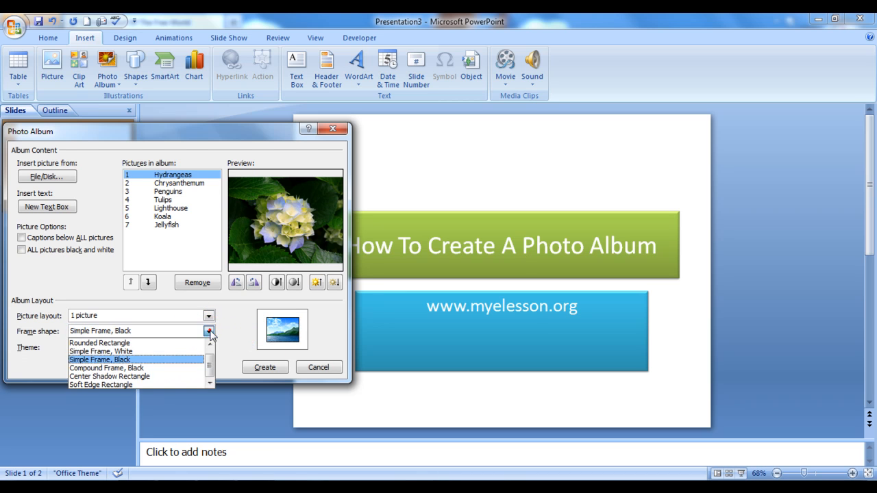
{"action": "left_click", "coordinate": [102, 384]}
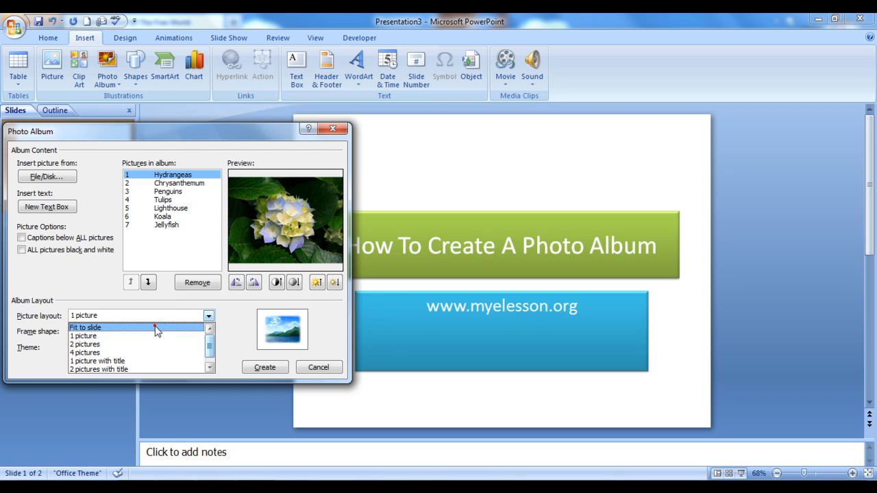
{"action": "left_click", "coordinate": [85, 326]}
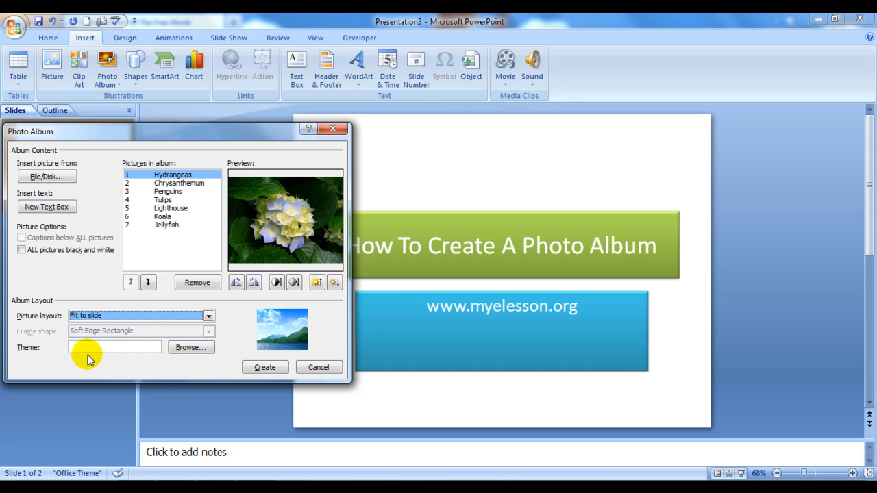
{"action": "left_click", "coordinate": [190, 348]}
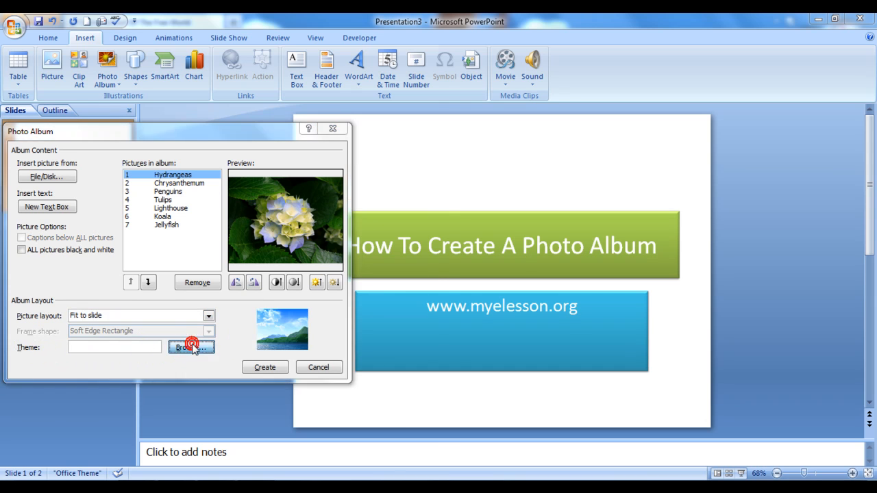
{"action": "left_click", "coordinate": [192, 348]}
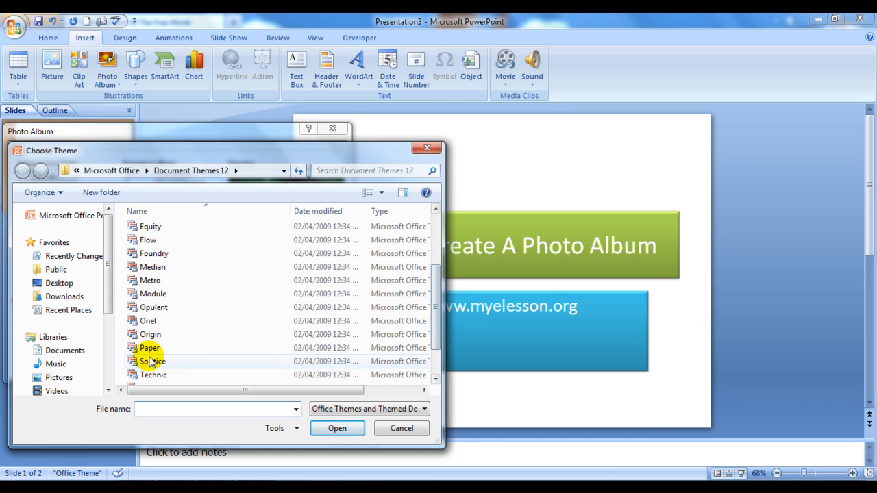
{"action": "left_click", "coordinate": [149, 334]}
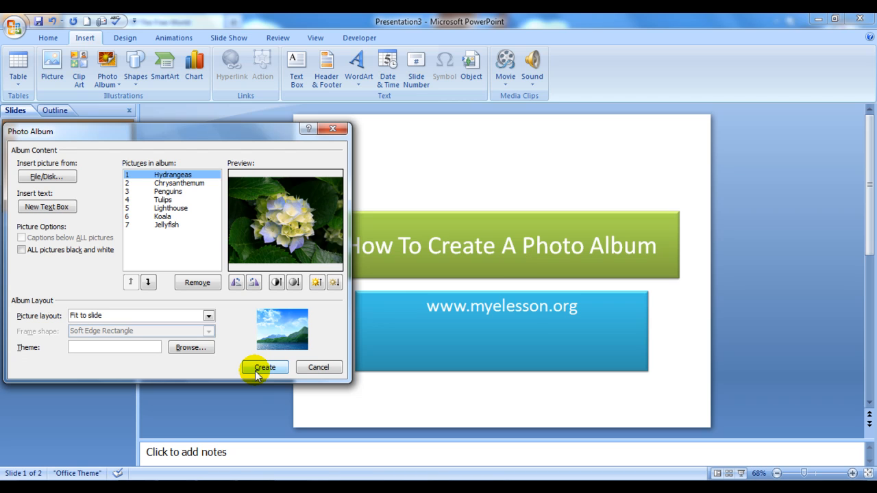
Create the eight-slide album and review the 'Photo Album' title slide and subtitle
{"action": "left_click", "coordinate": [264, 367]}
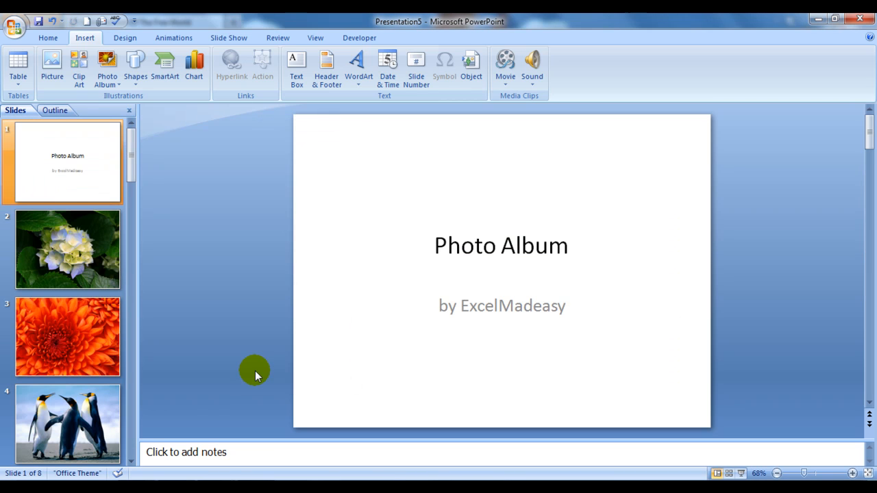
{"action": "left_click", "coordinate": [67, 249]}
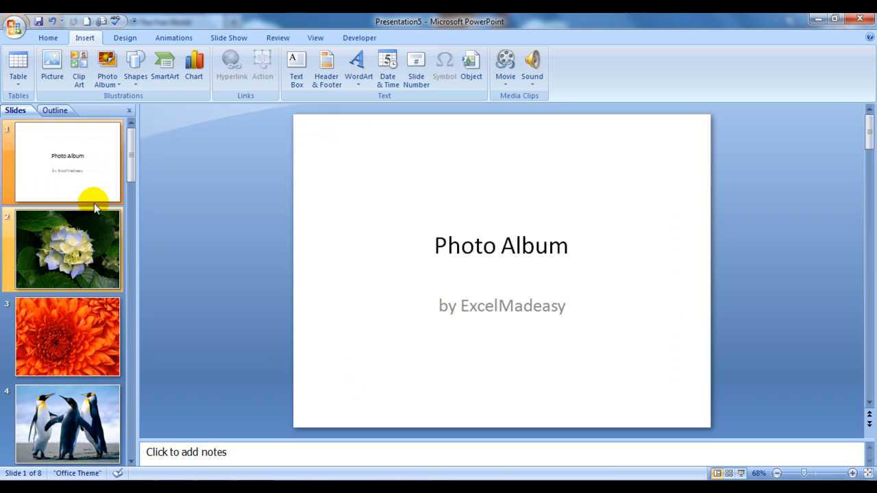
{"action": "mouse_move", "coordinate": [500, 245]}
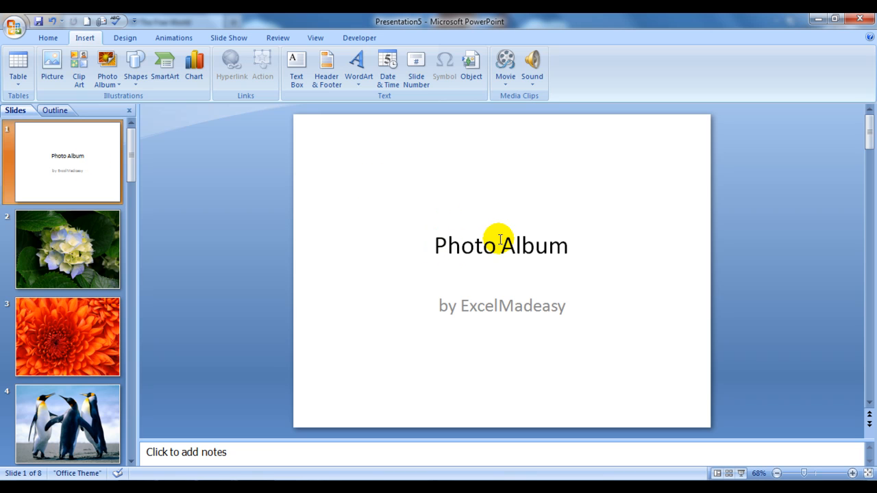
{"action": "left_click", "coordinate": [501, 245]}
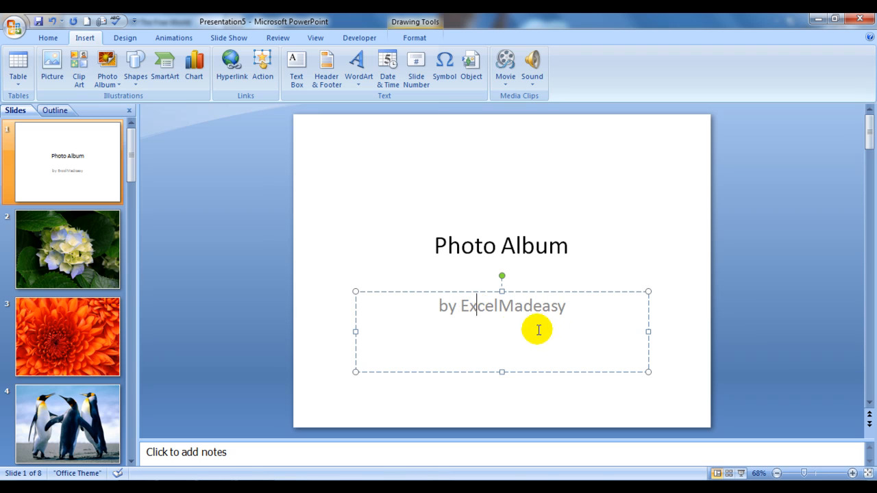
{"action": "mouse_move", "coordinate": [512, 330]}
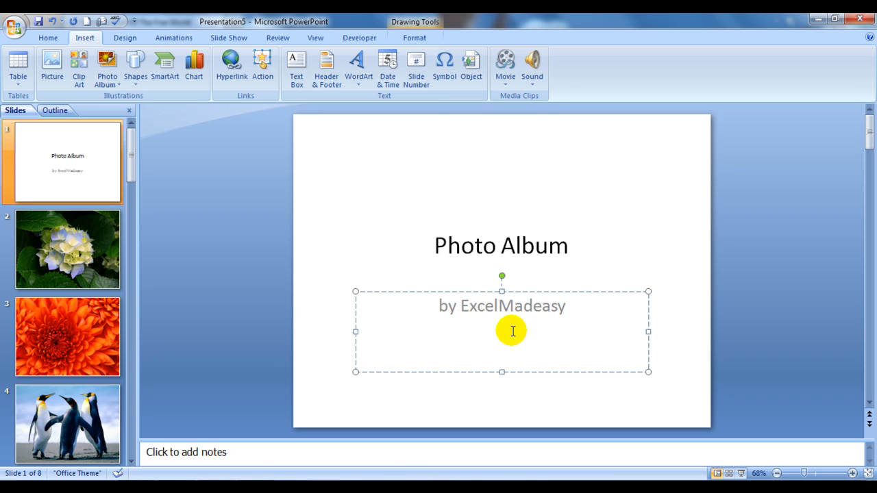
{"action": "left_click", "coordinate": [68, 250]}
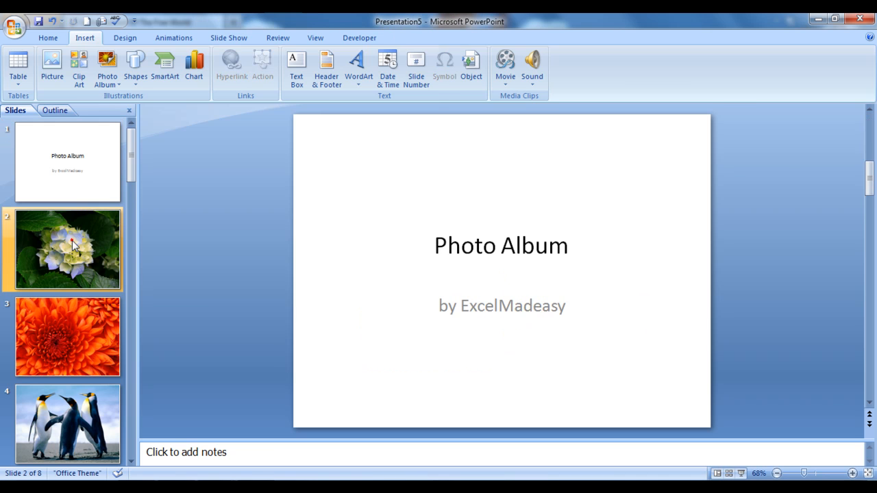
{"action": "left_click", "coordinate": [67, 249]}
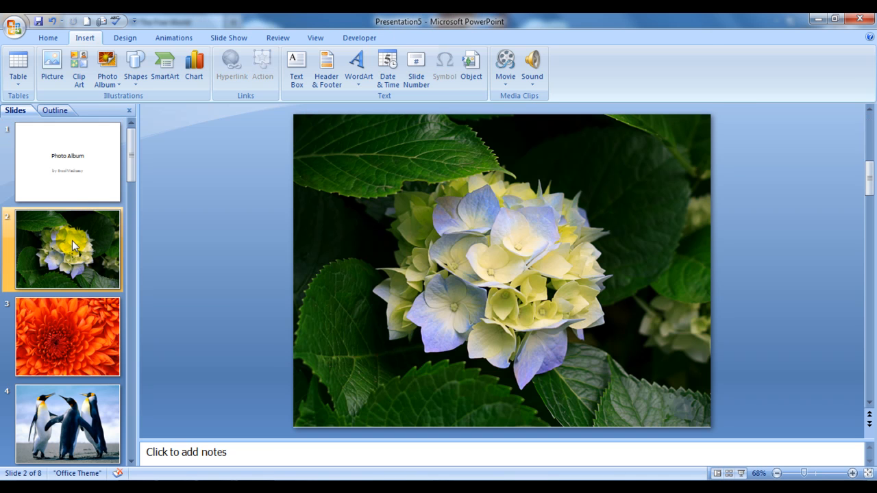
{"action": "left_click", "coordinate": [500, 271]}
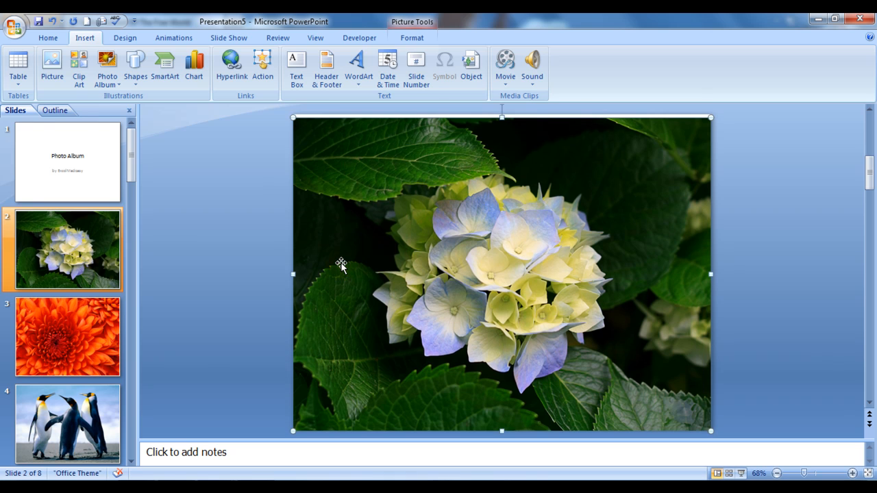
{"action": "left_click", "coordinate": [67, 337]}
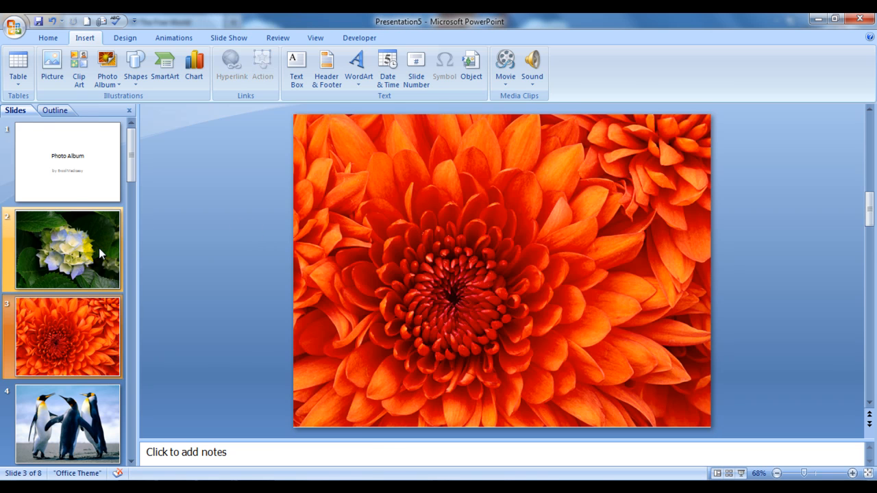
{"action": "left_click", "coordinate": [67, 423]}
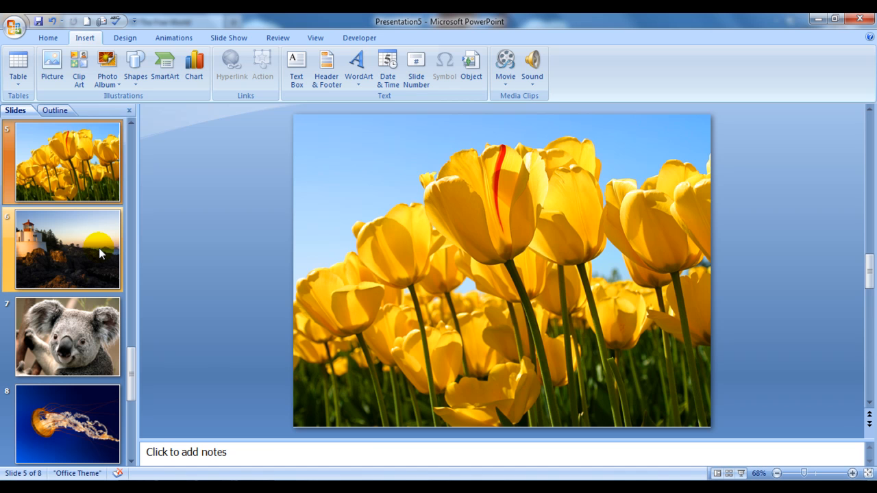
{"action": "left_click", "coordinate": [67, 424]}
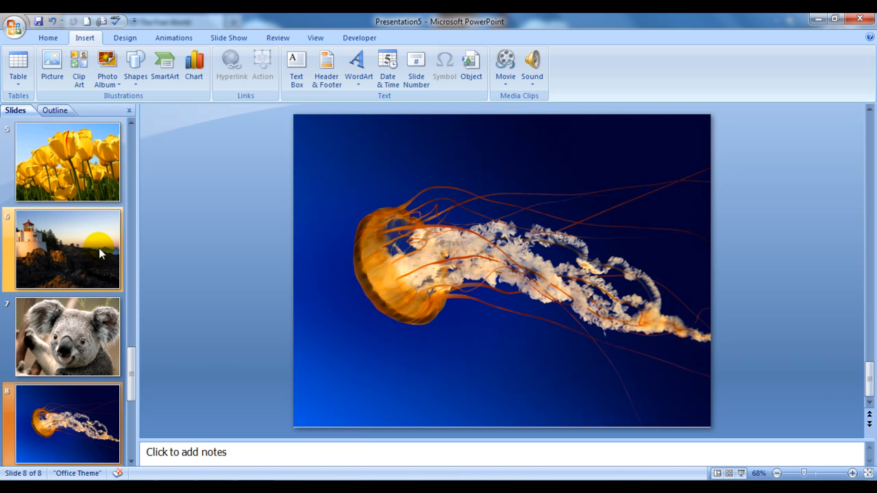
{"action": "left_click", "coordinate": [67, 161]}
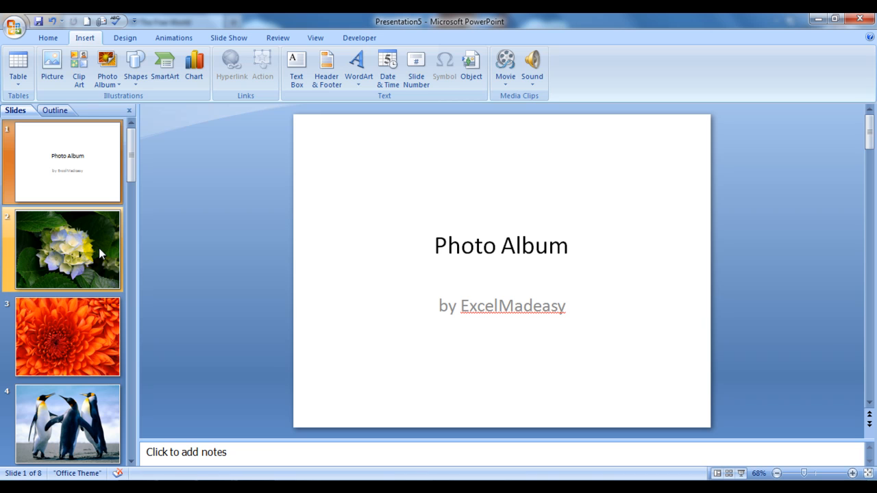
{"action": "left_click", "coordinate": [67, 249]}
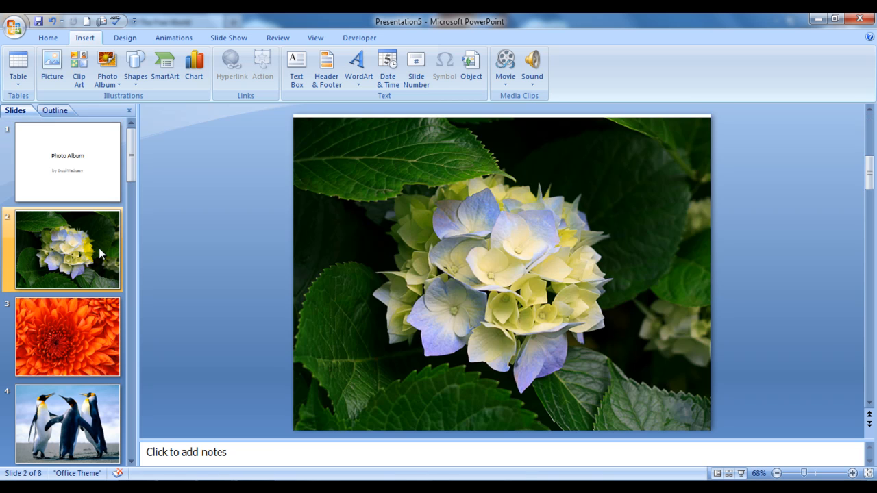